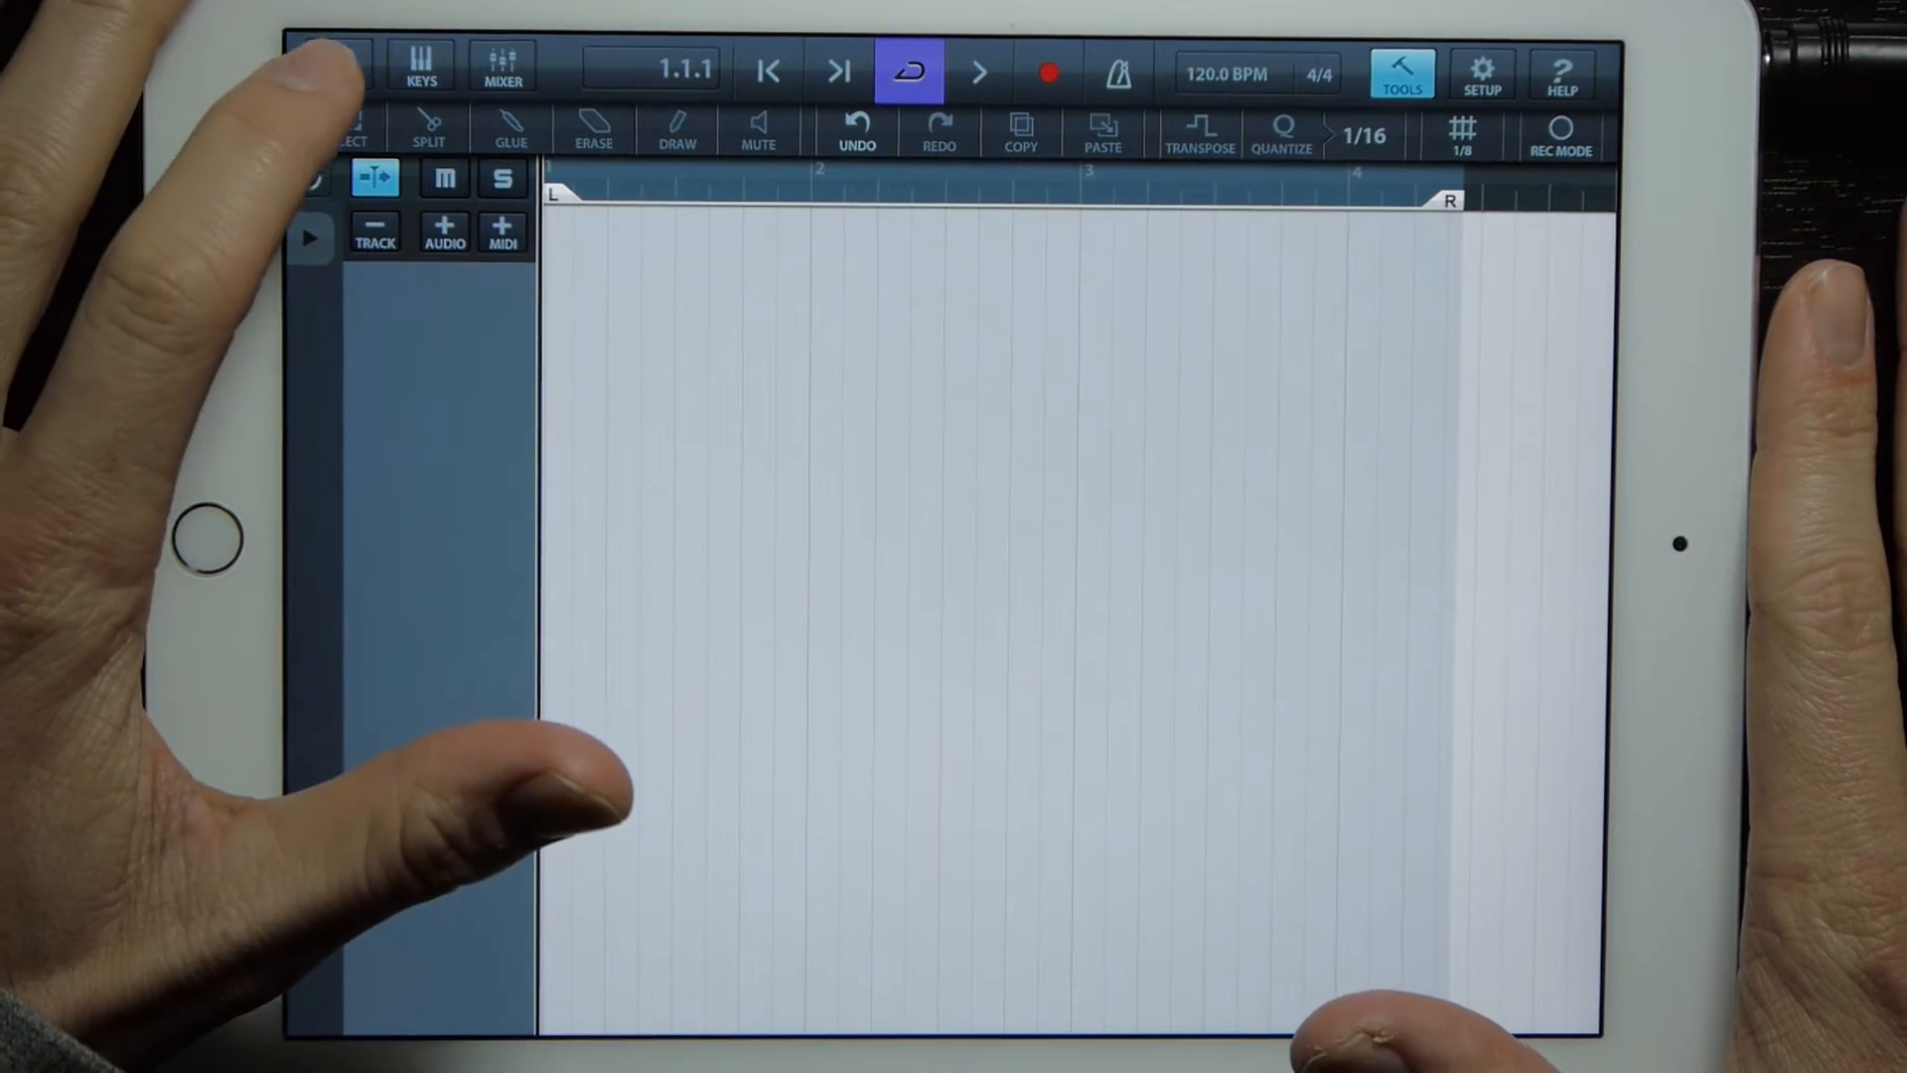
- Show the AudioPaste import sources from the Media browser's Audio section
left_click(338, 69)
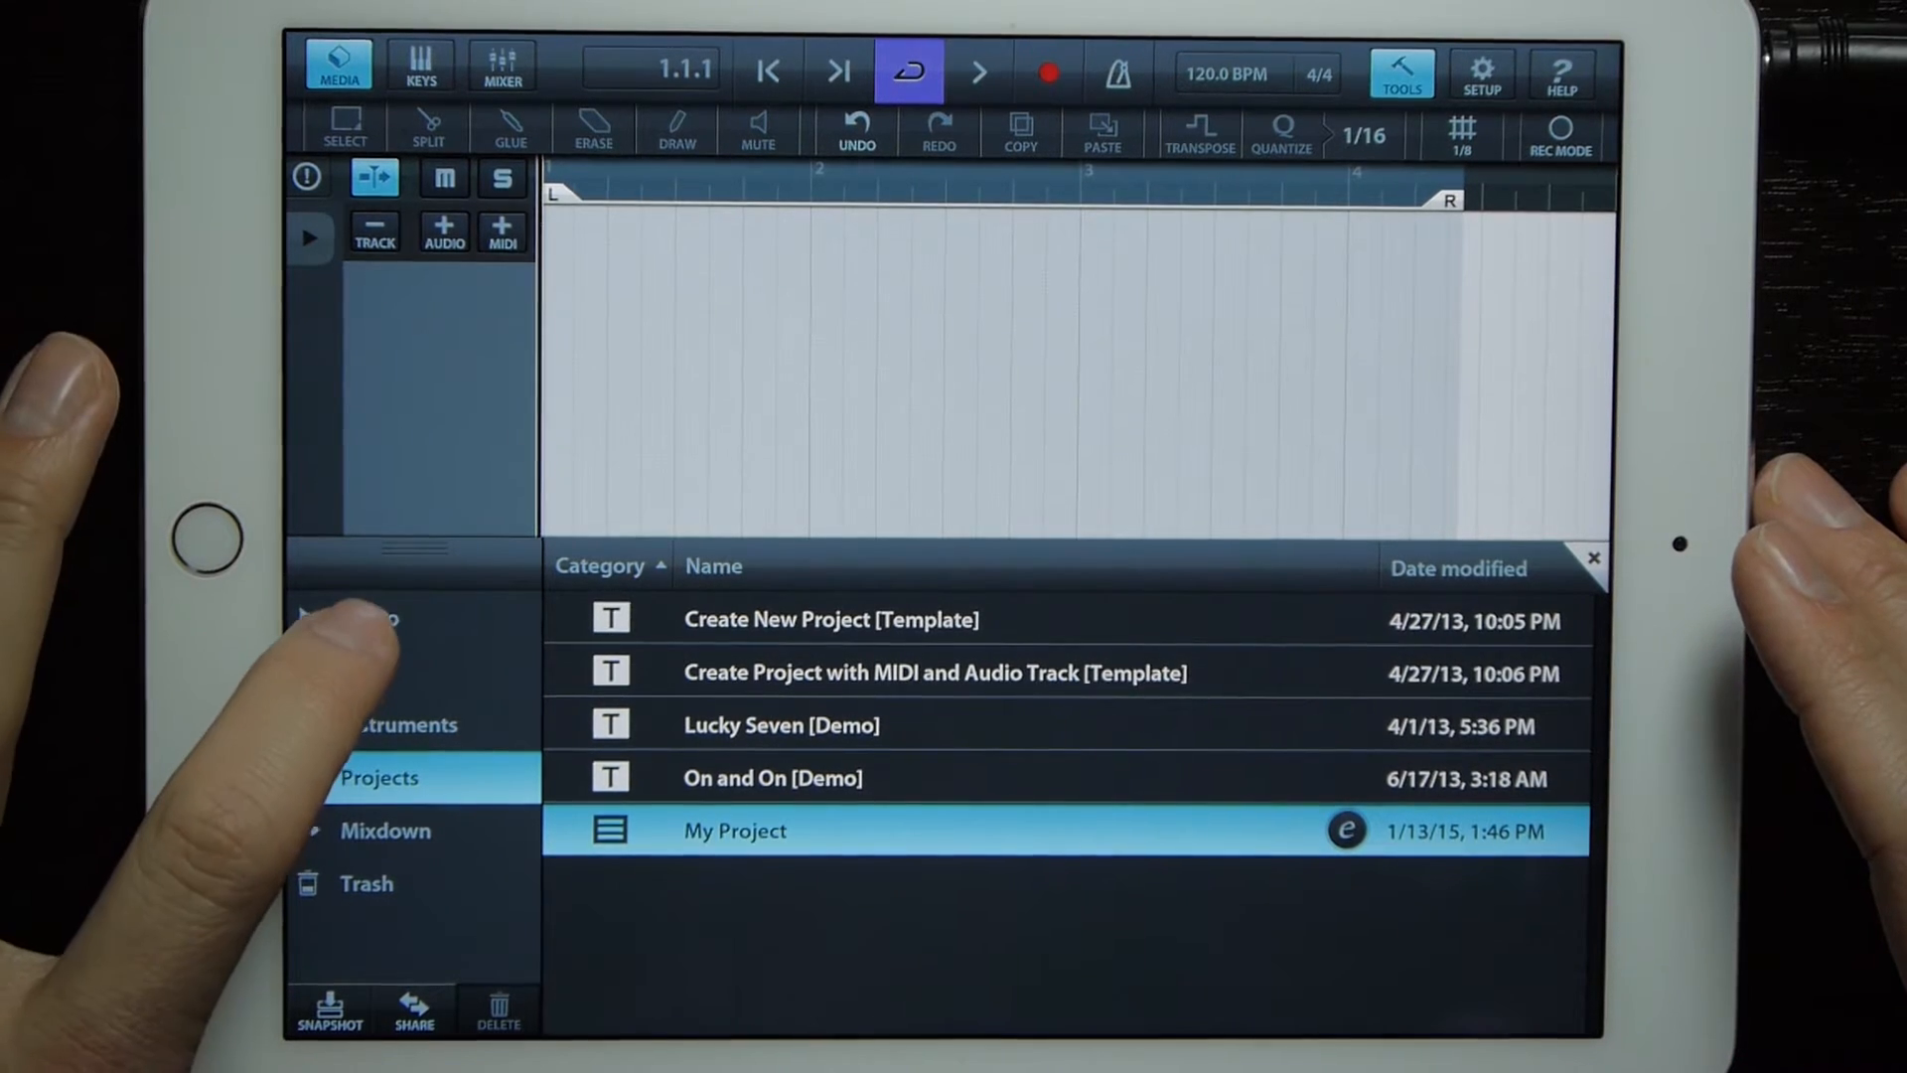
left_click(358, 618)
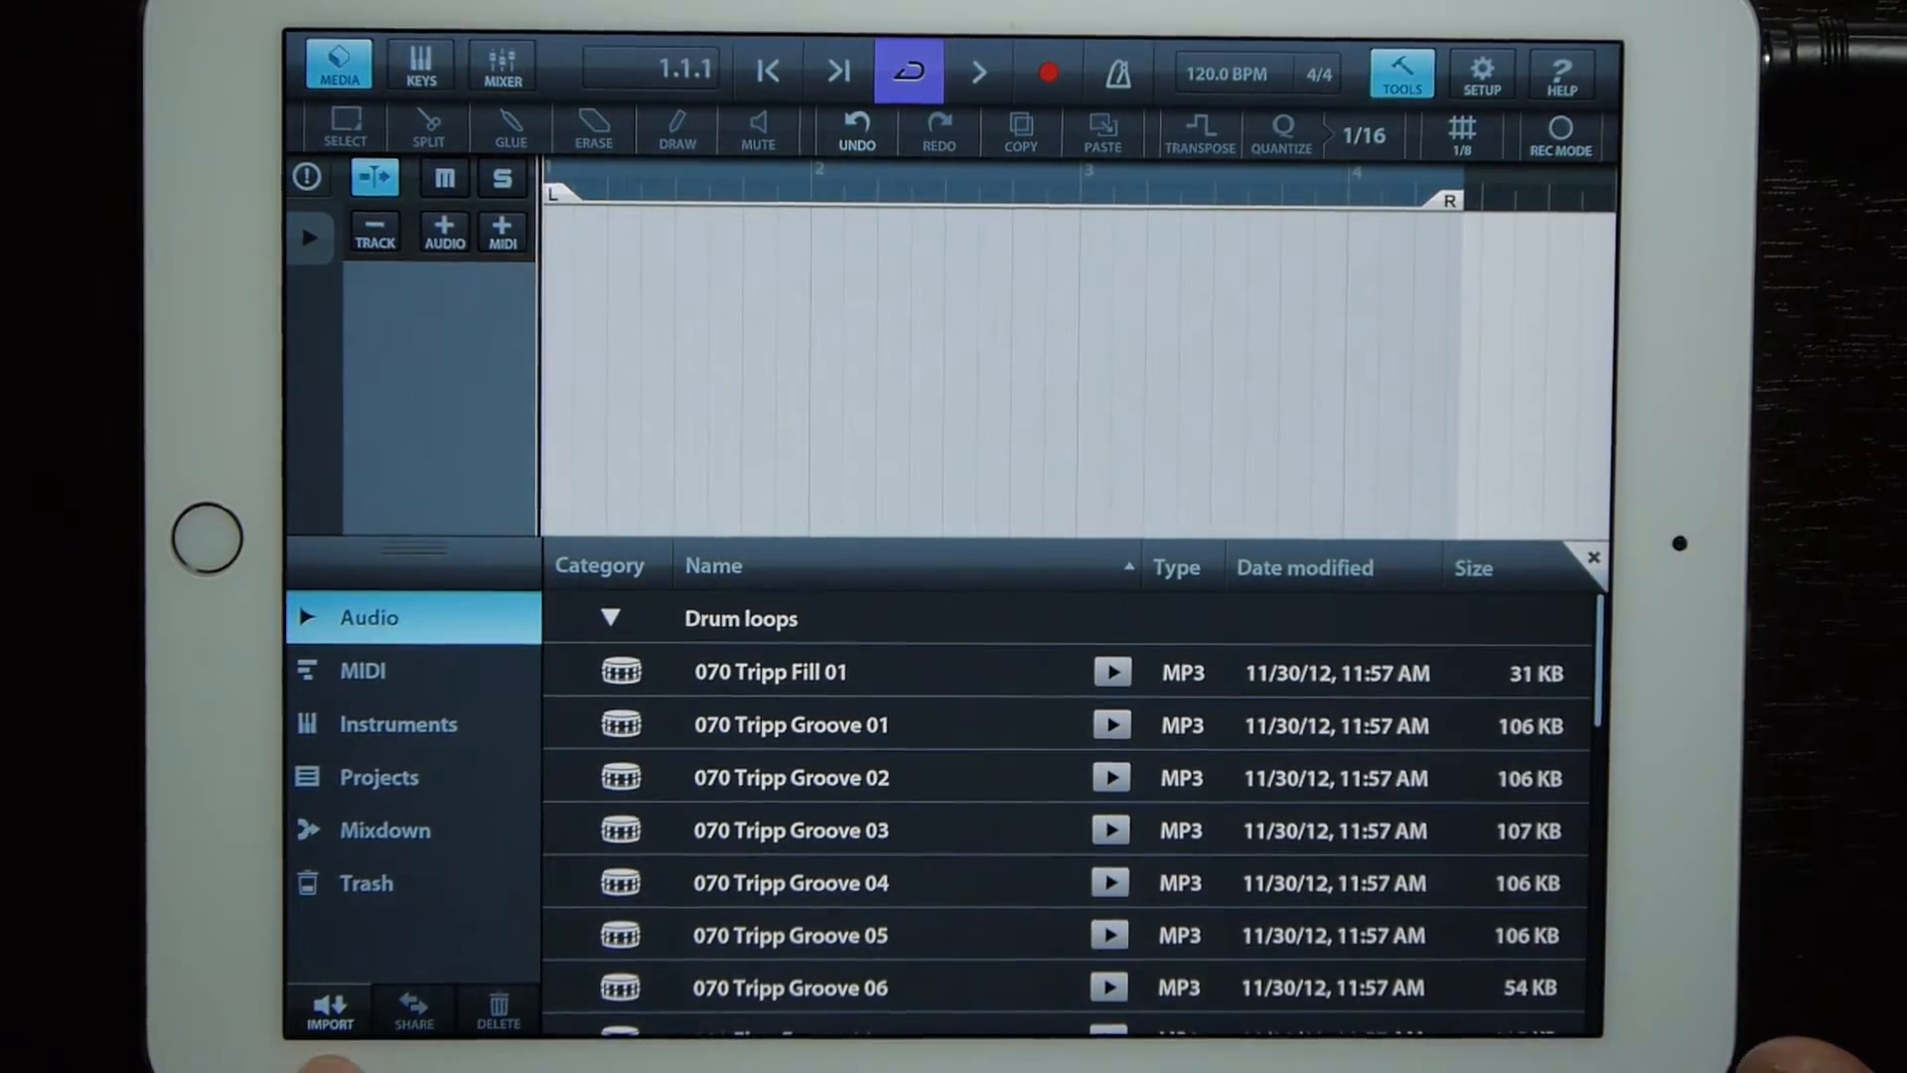
left_click(328, 1013)
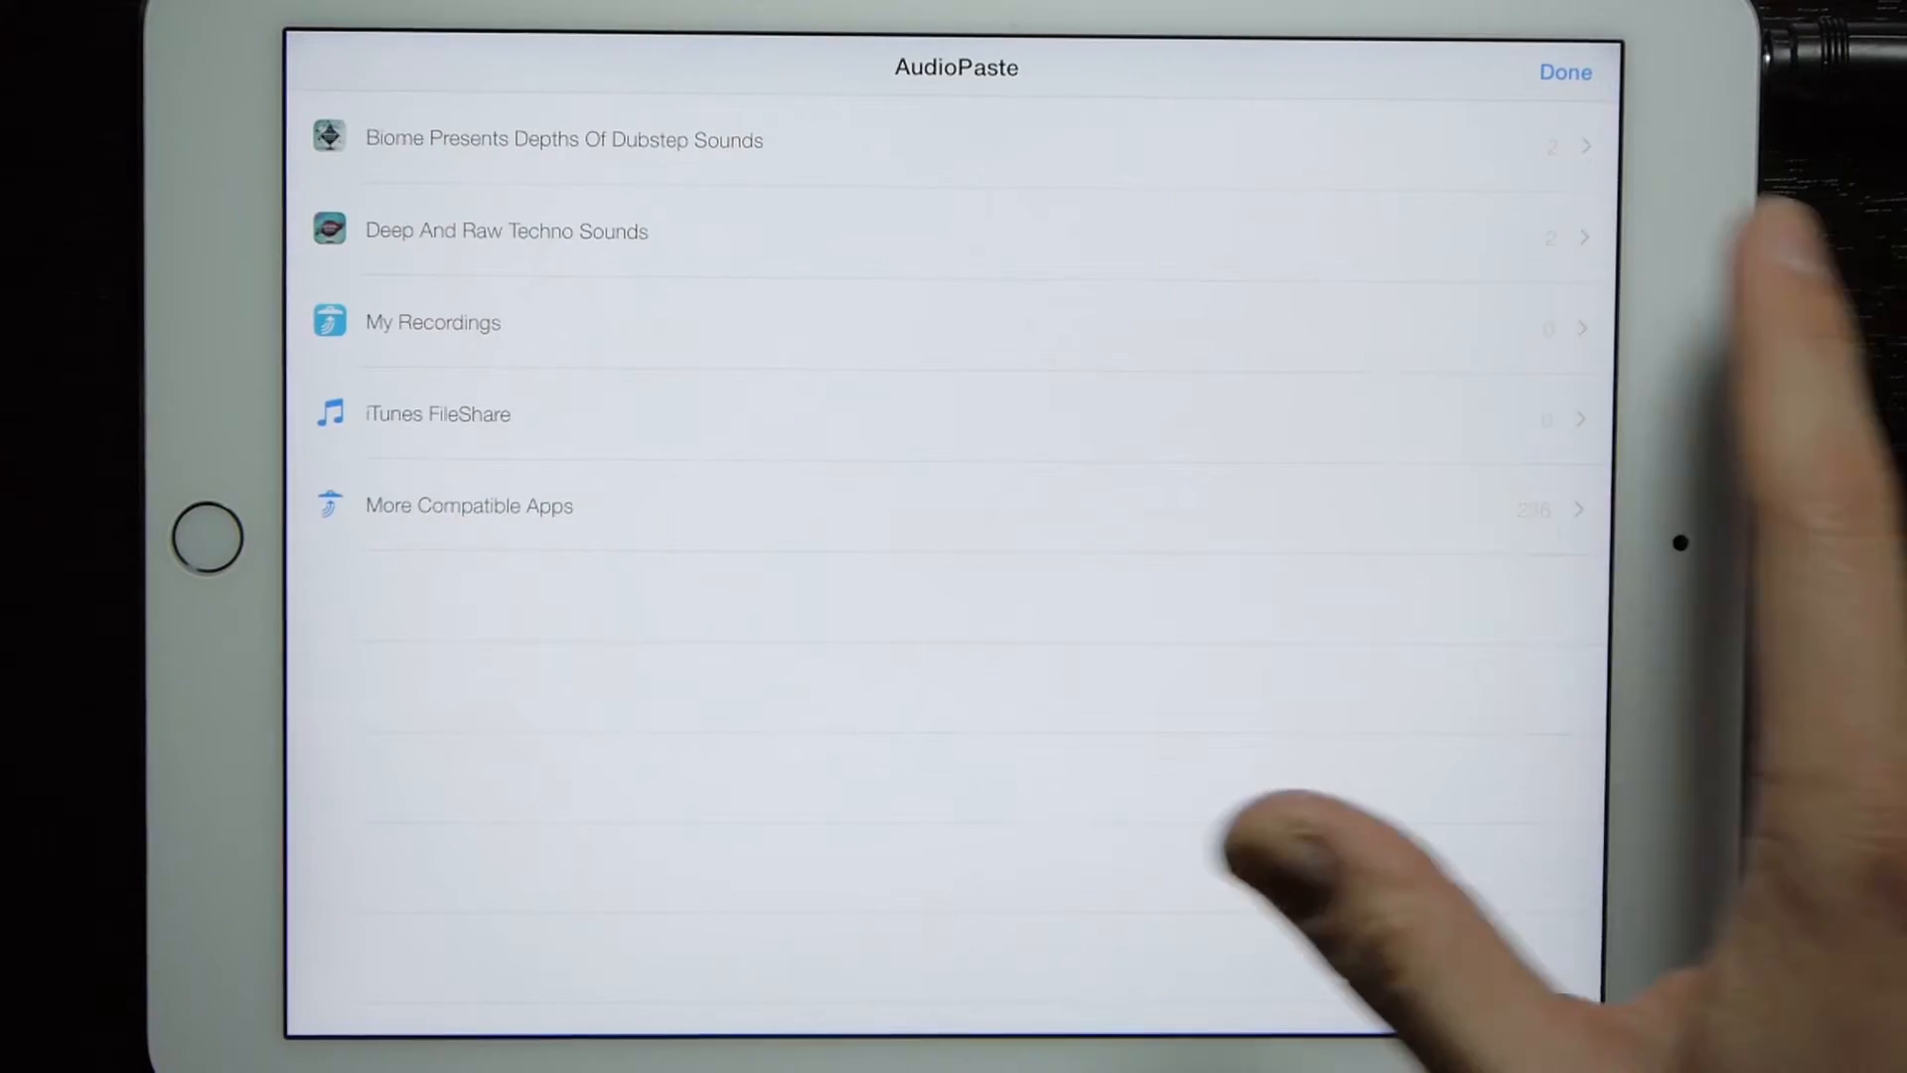
- Import BIO 140 F SynthBass 2 from the Depths Of Dubstep pack's Loops > Bass Loops folder
left_click(562, 139)
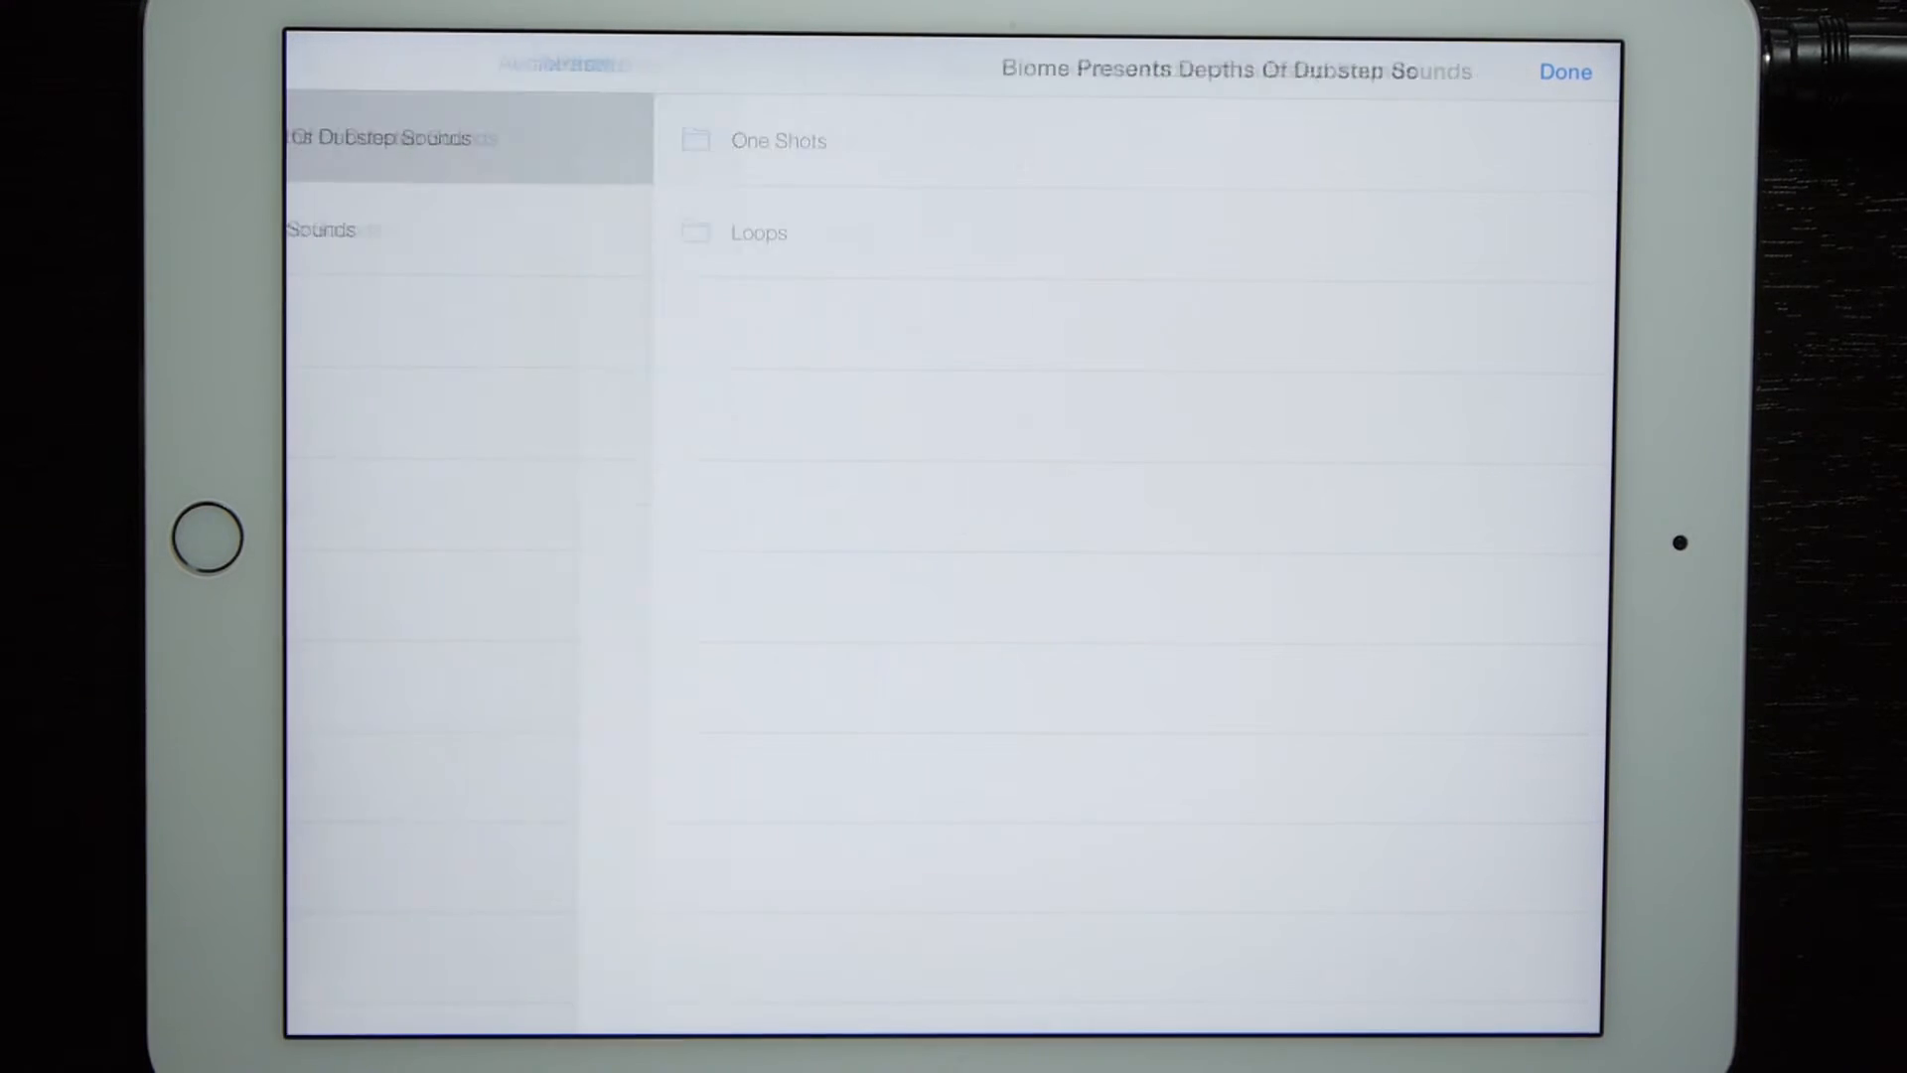
left_click(757, 232)
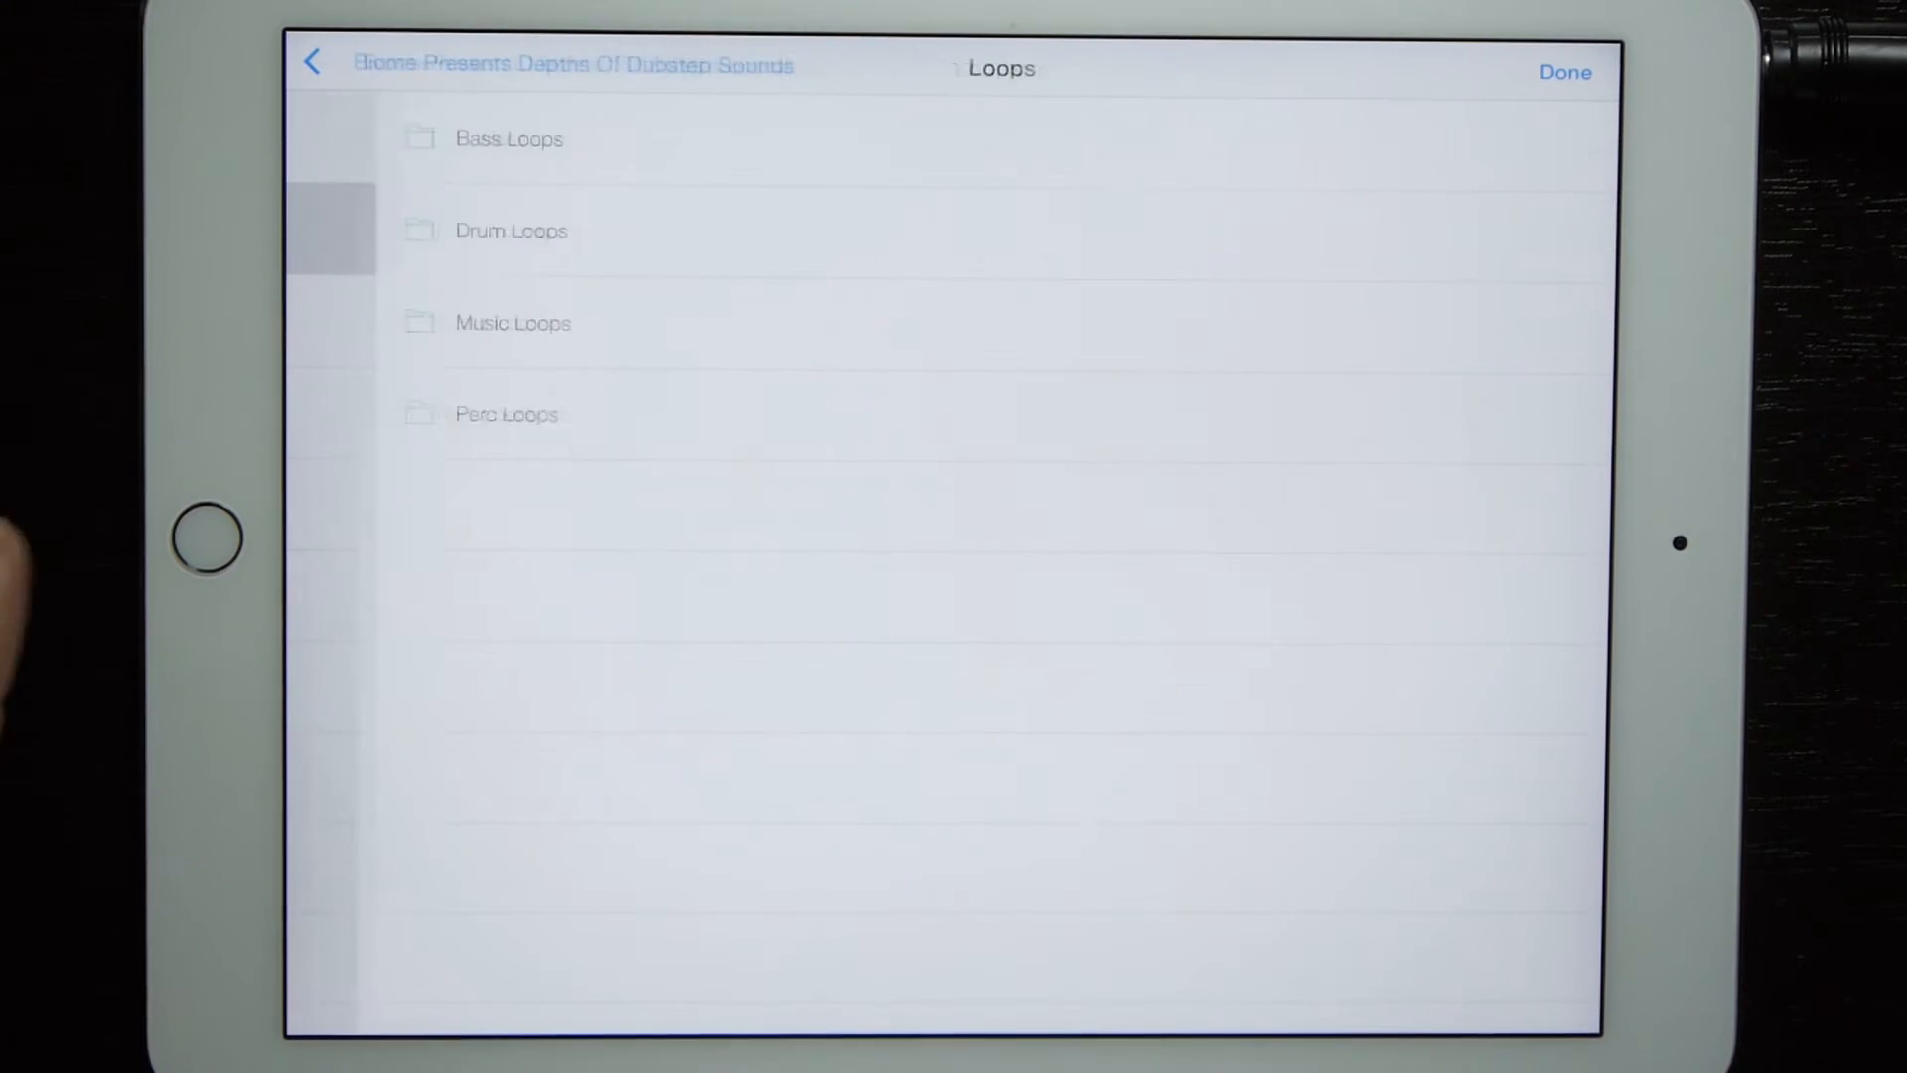
left_click(506, 139)
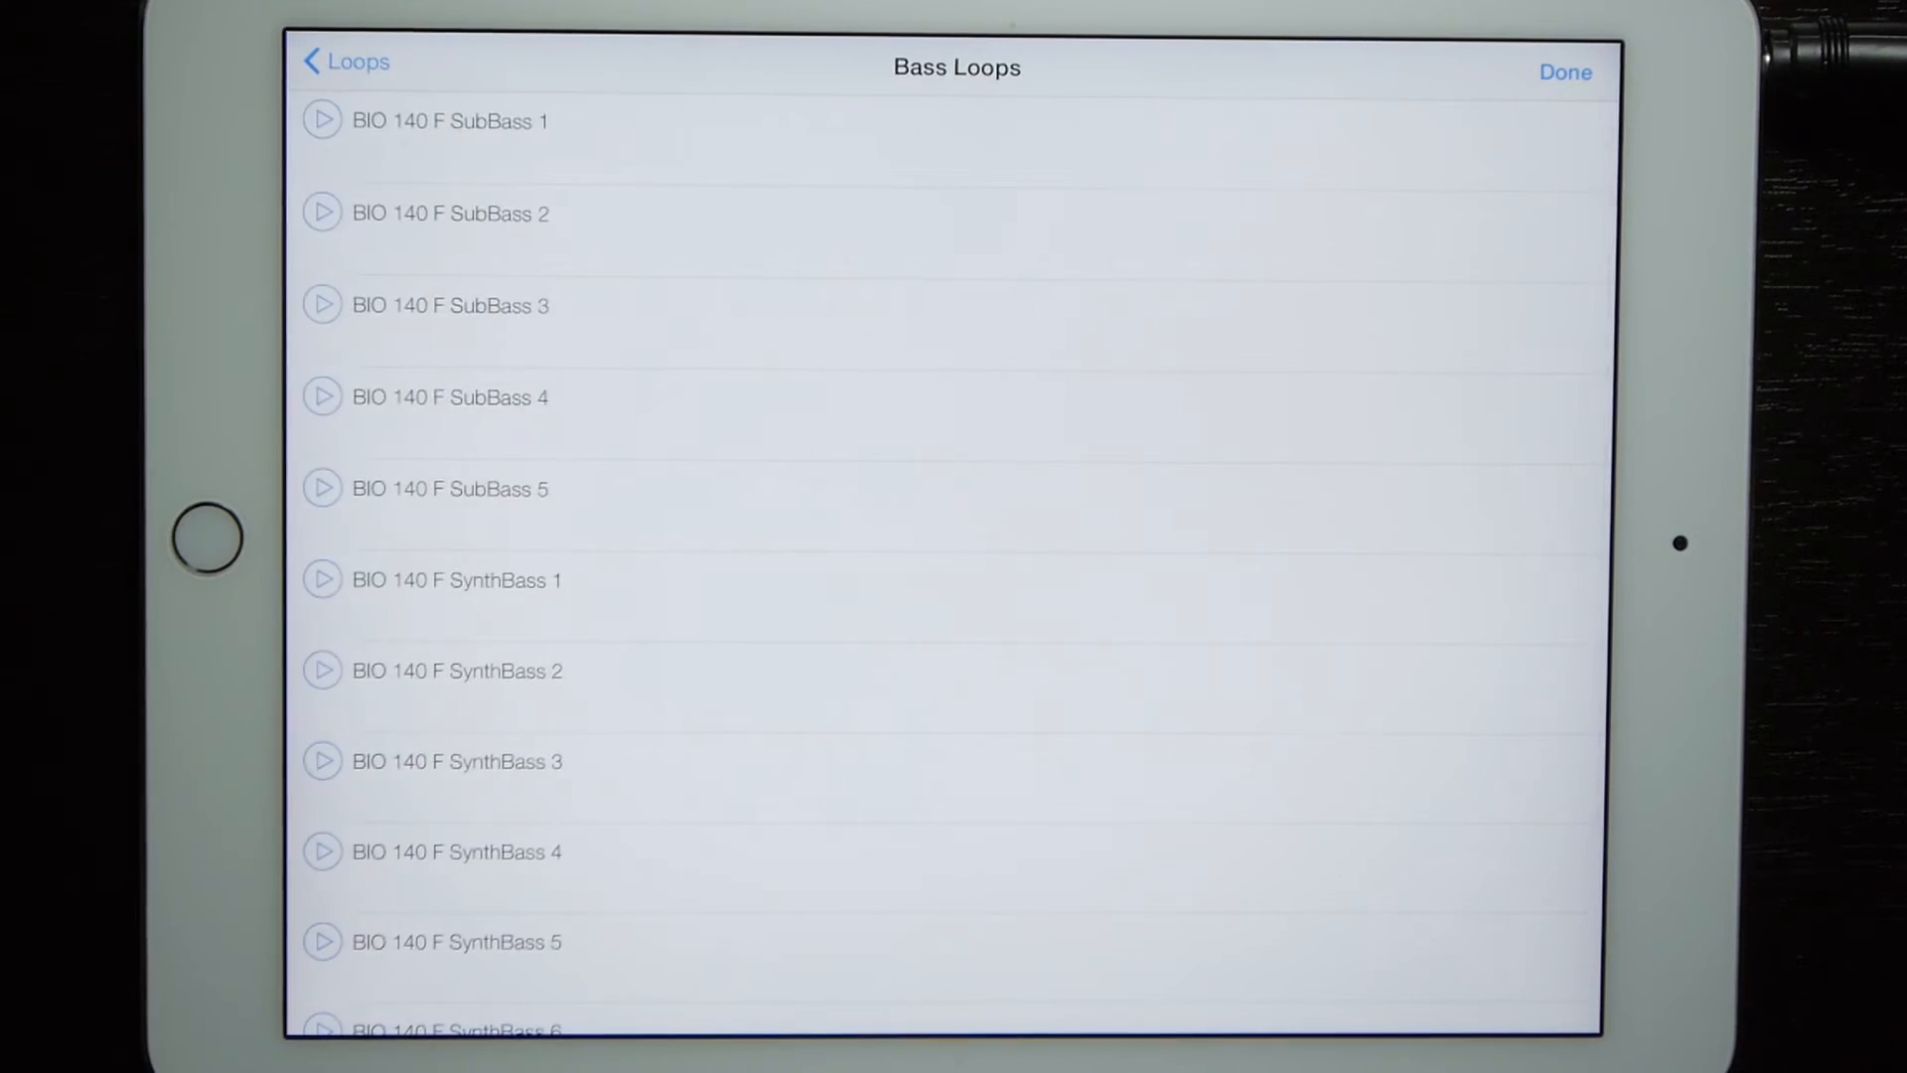
scroll("down", 3)
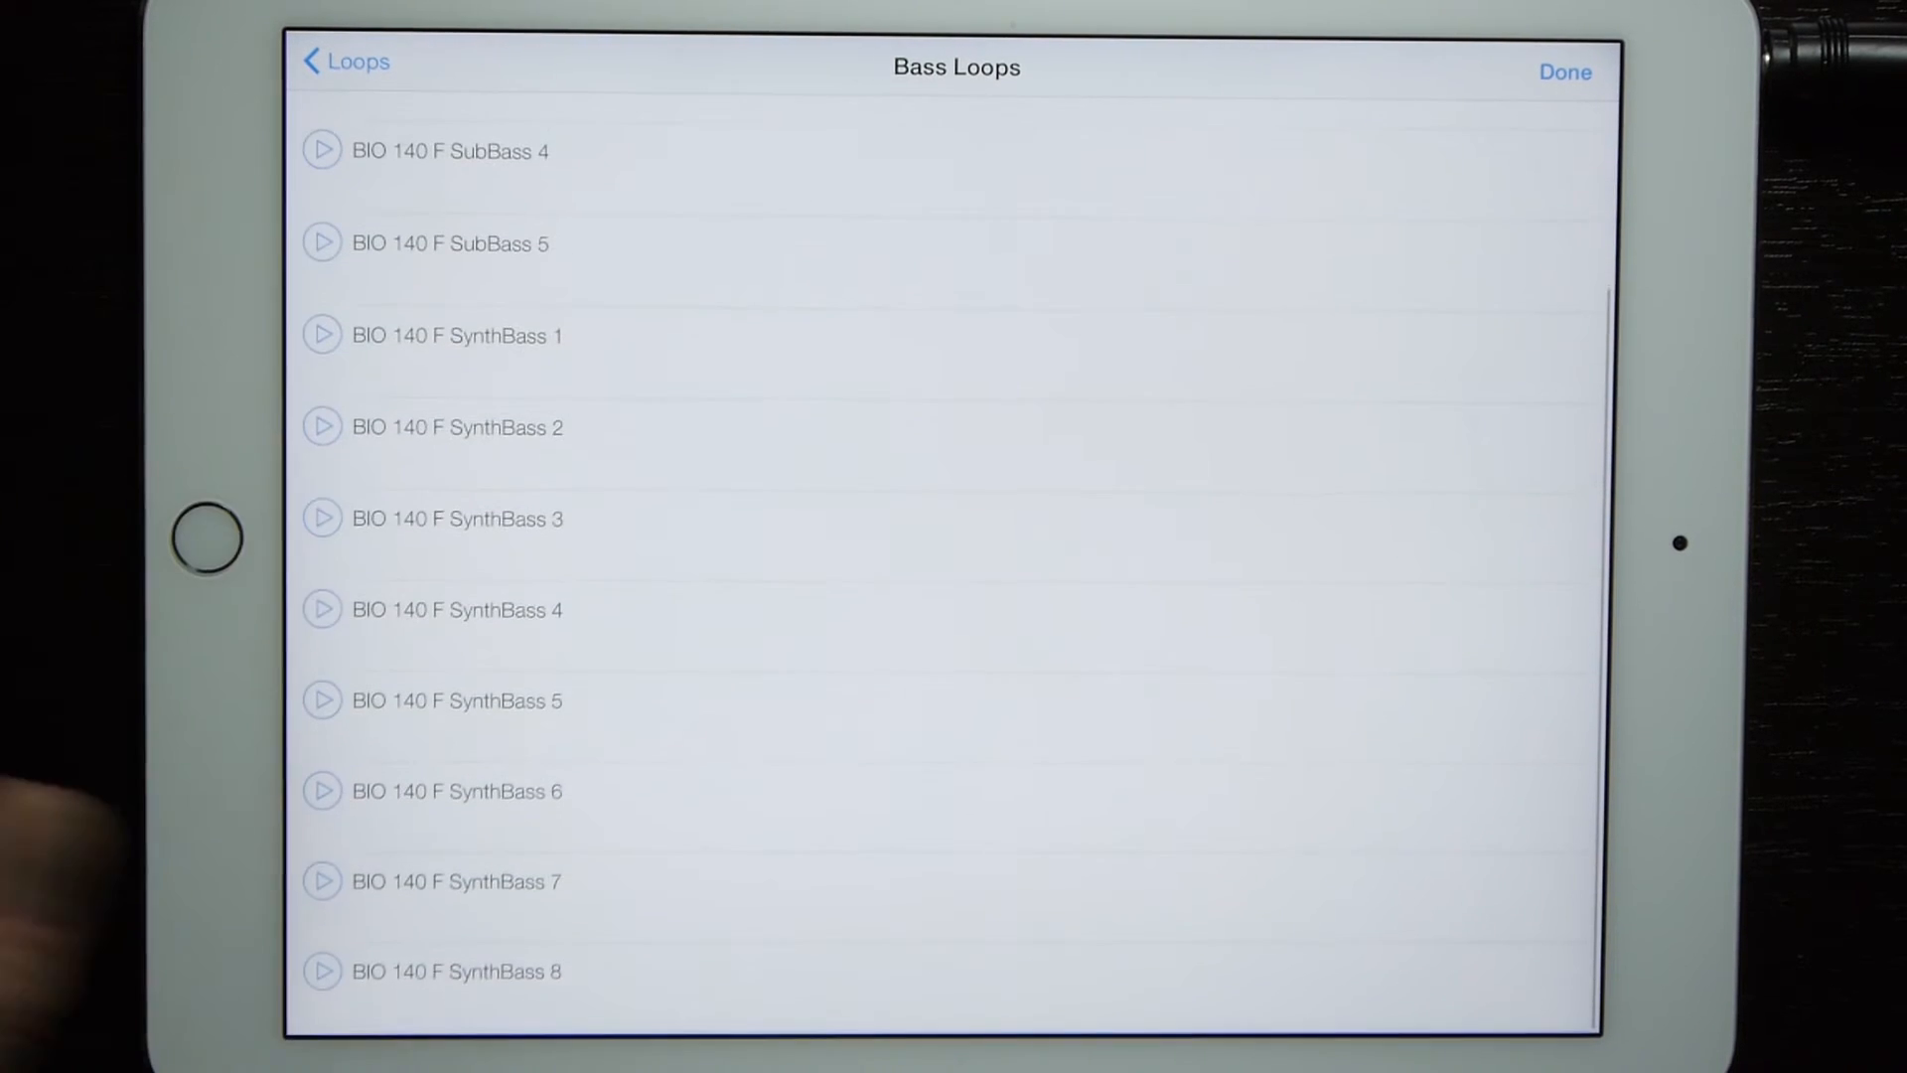
left_click(322, 427)
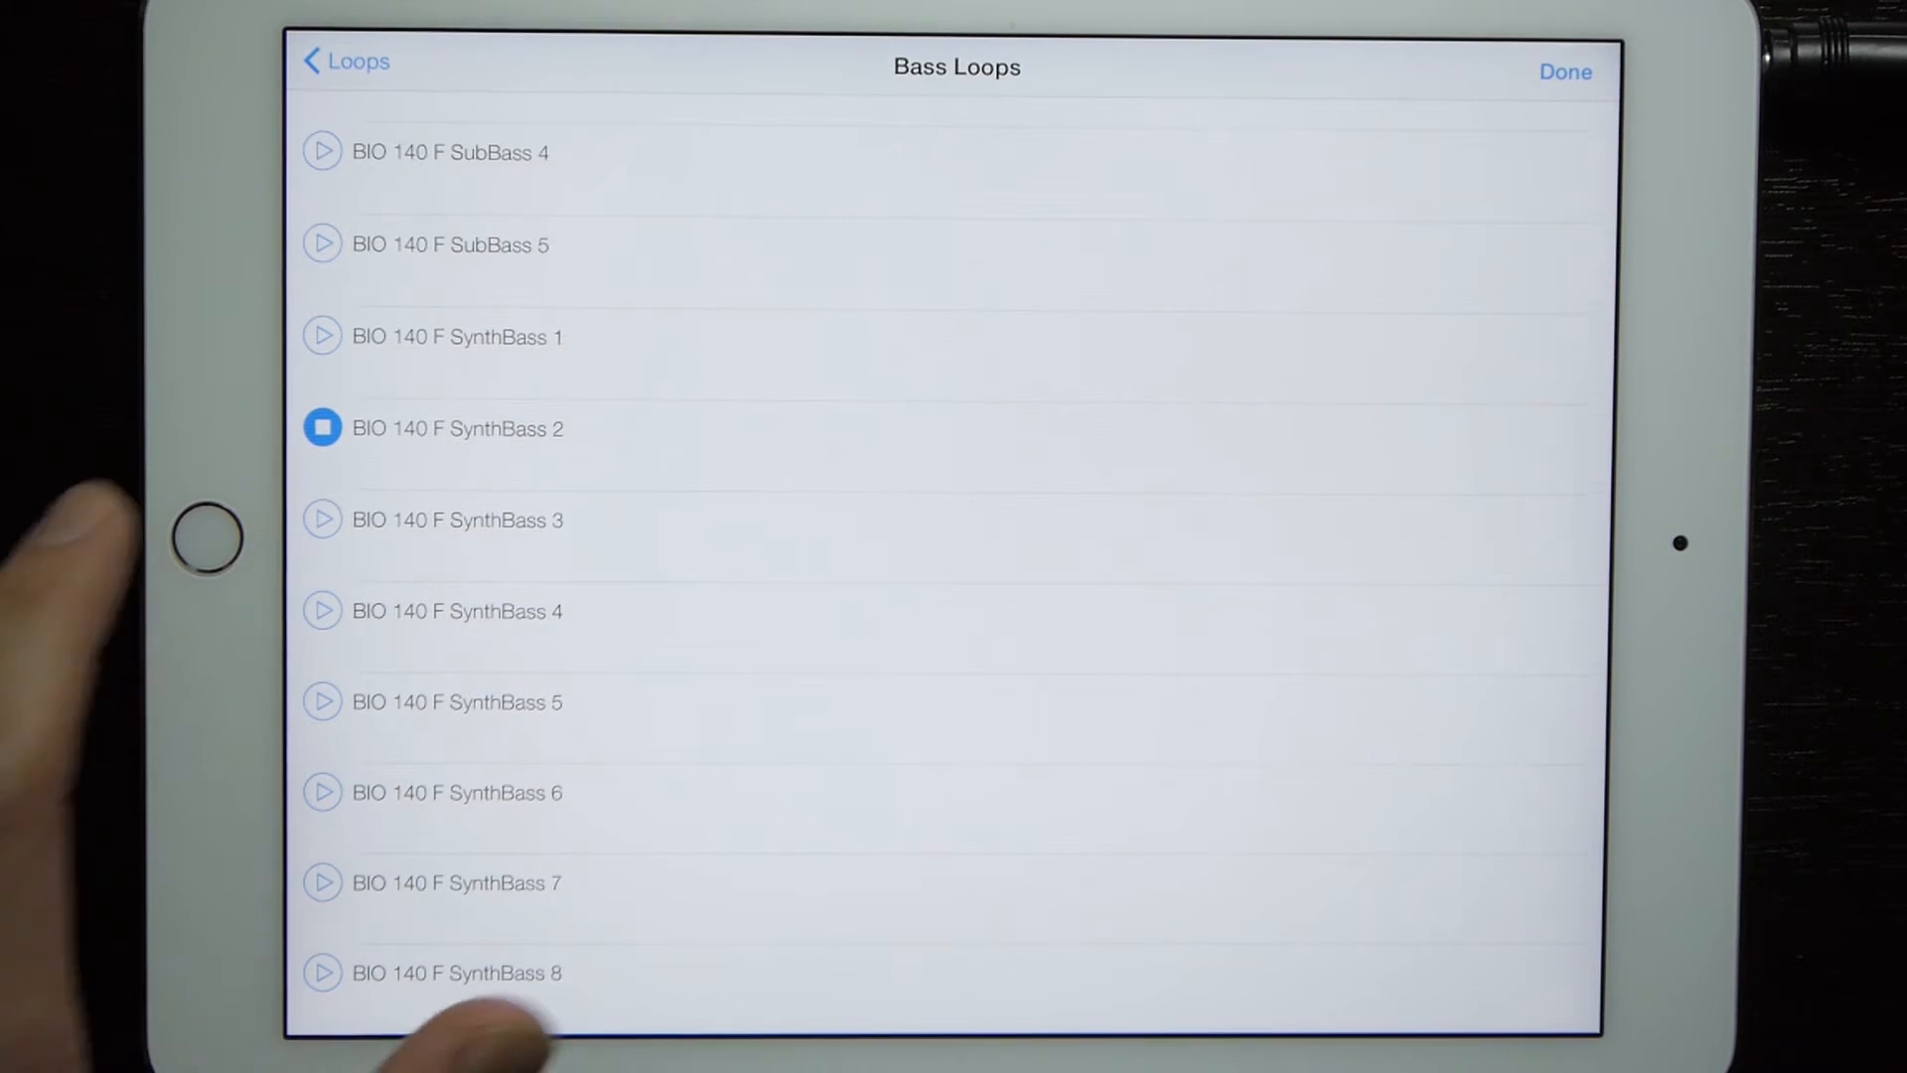
left_click(1566, 71)
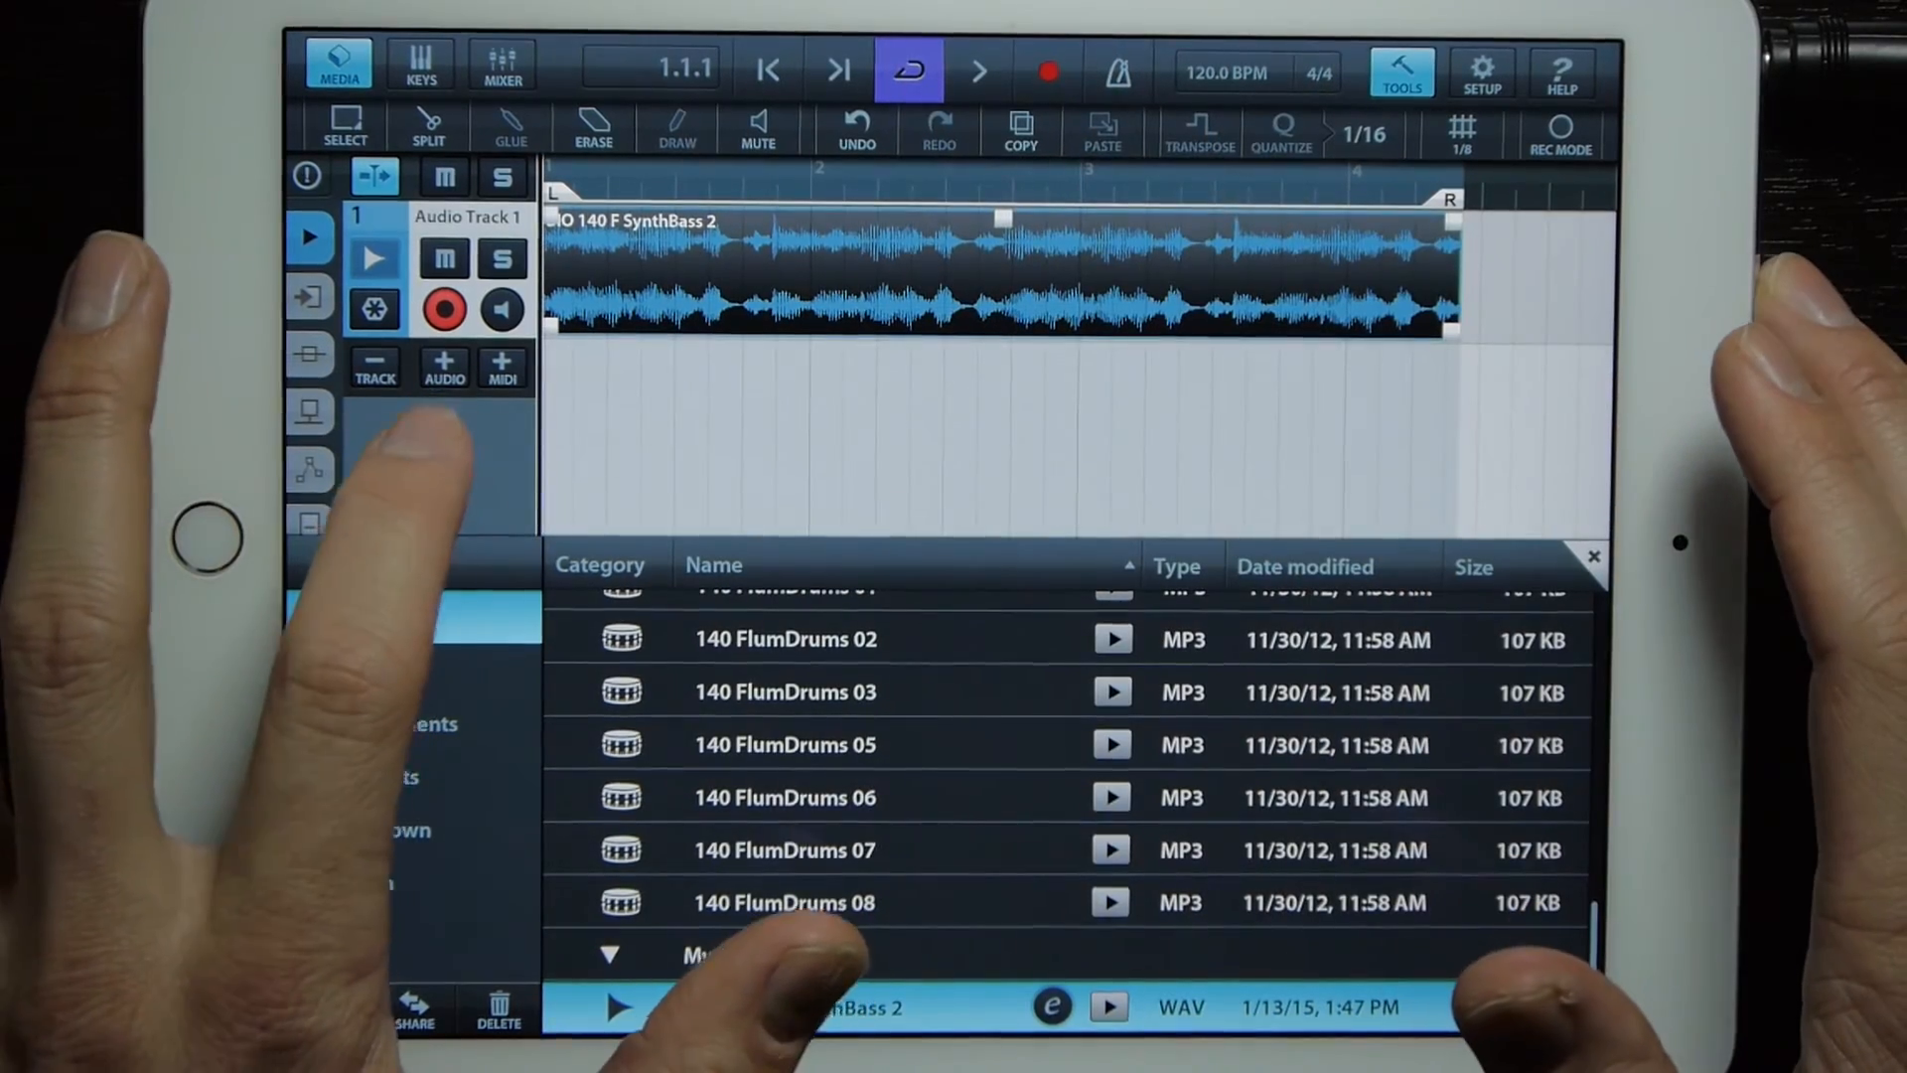
- Add an empty Audio Track 2, then stop playback and return to the start
left_click(443, 365)
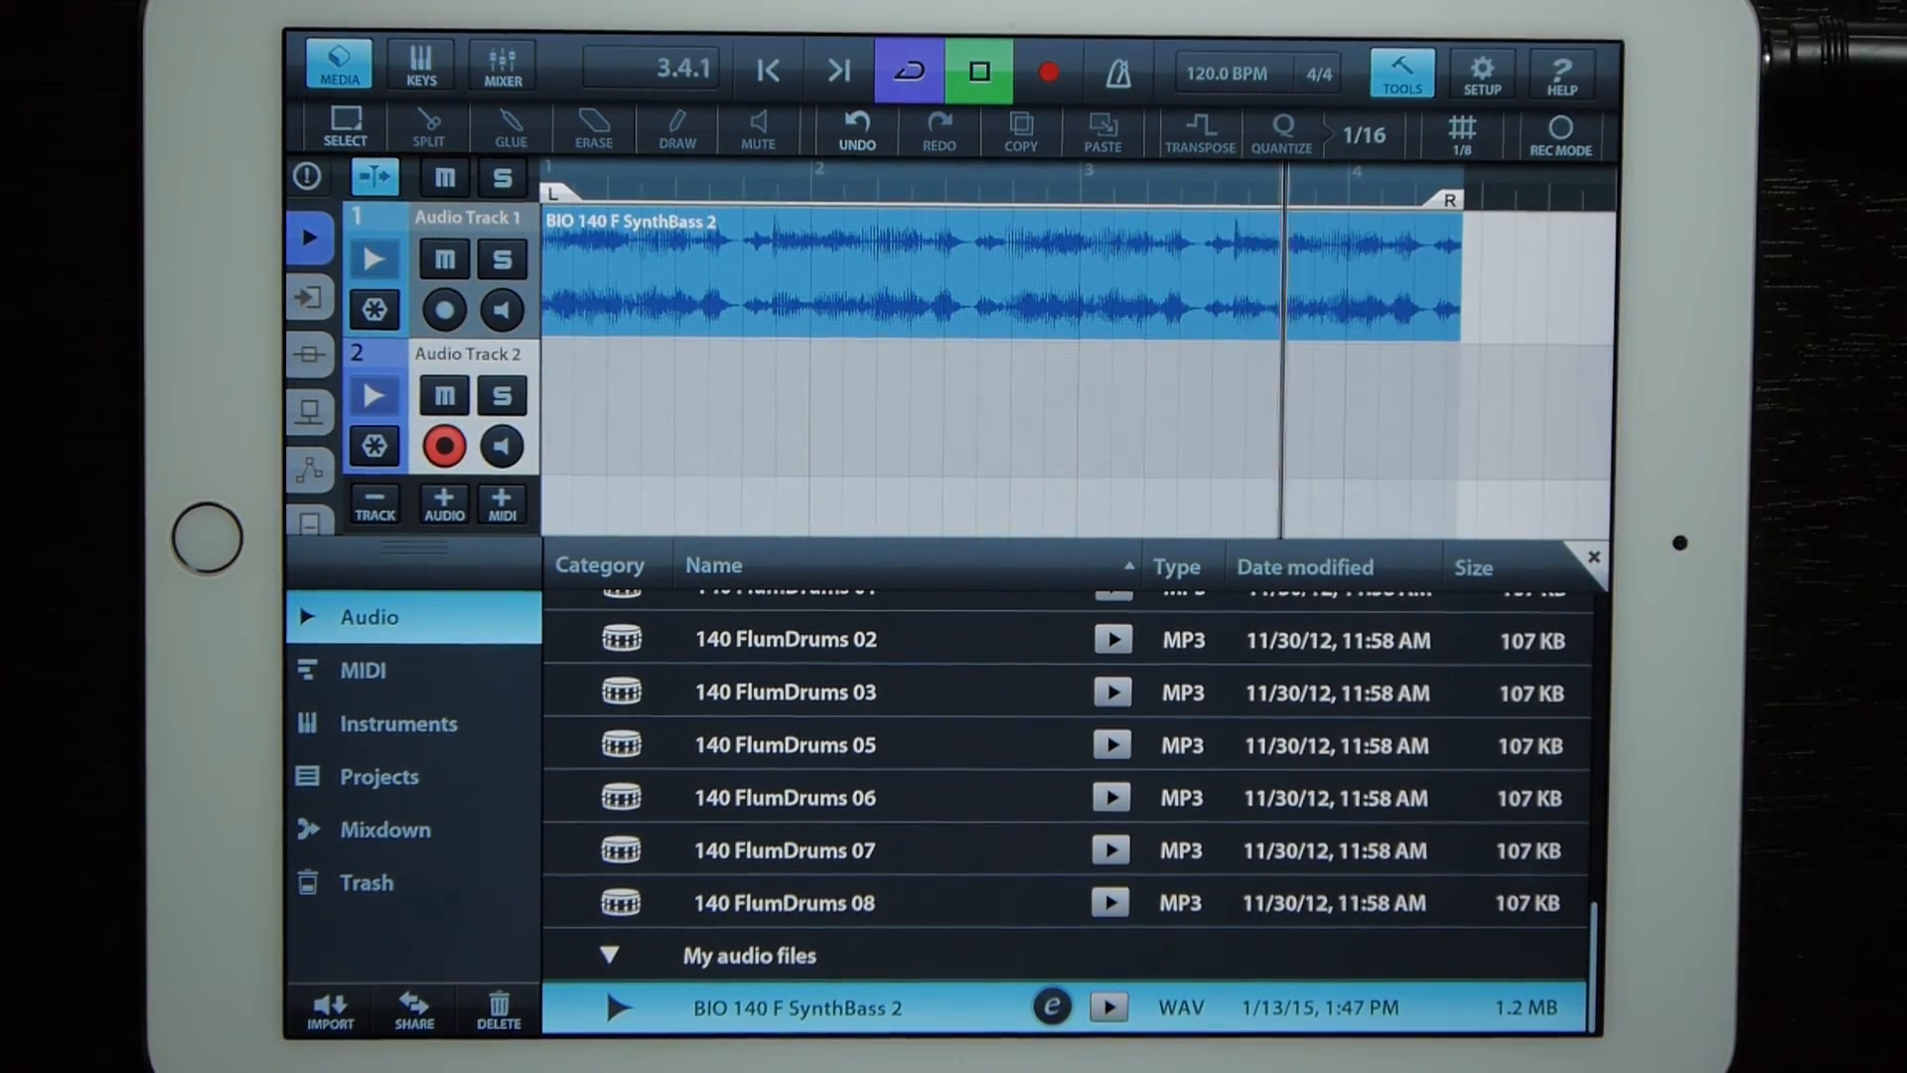
left_click(981, 72)
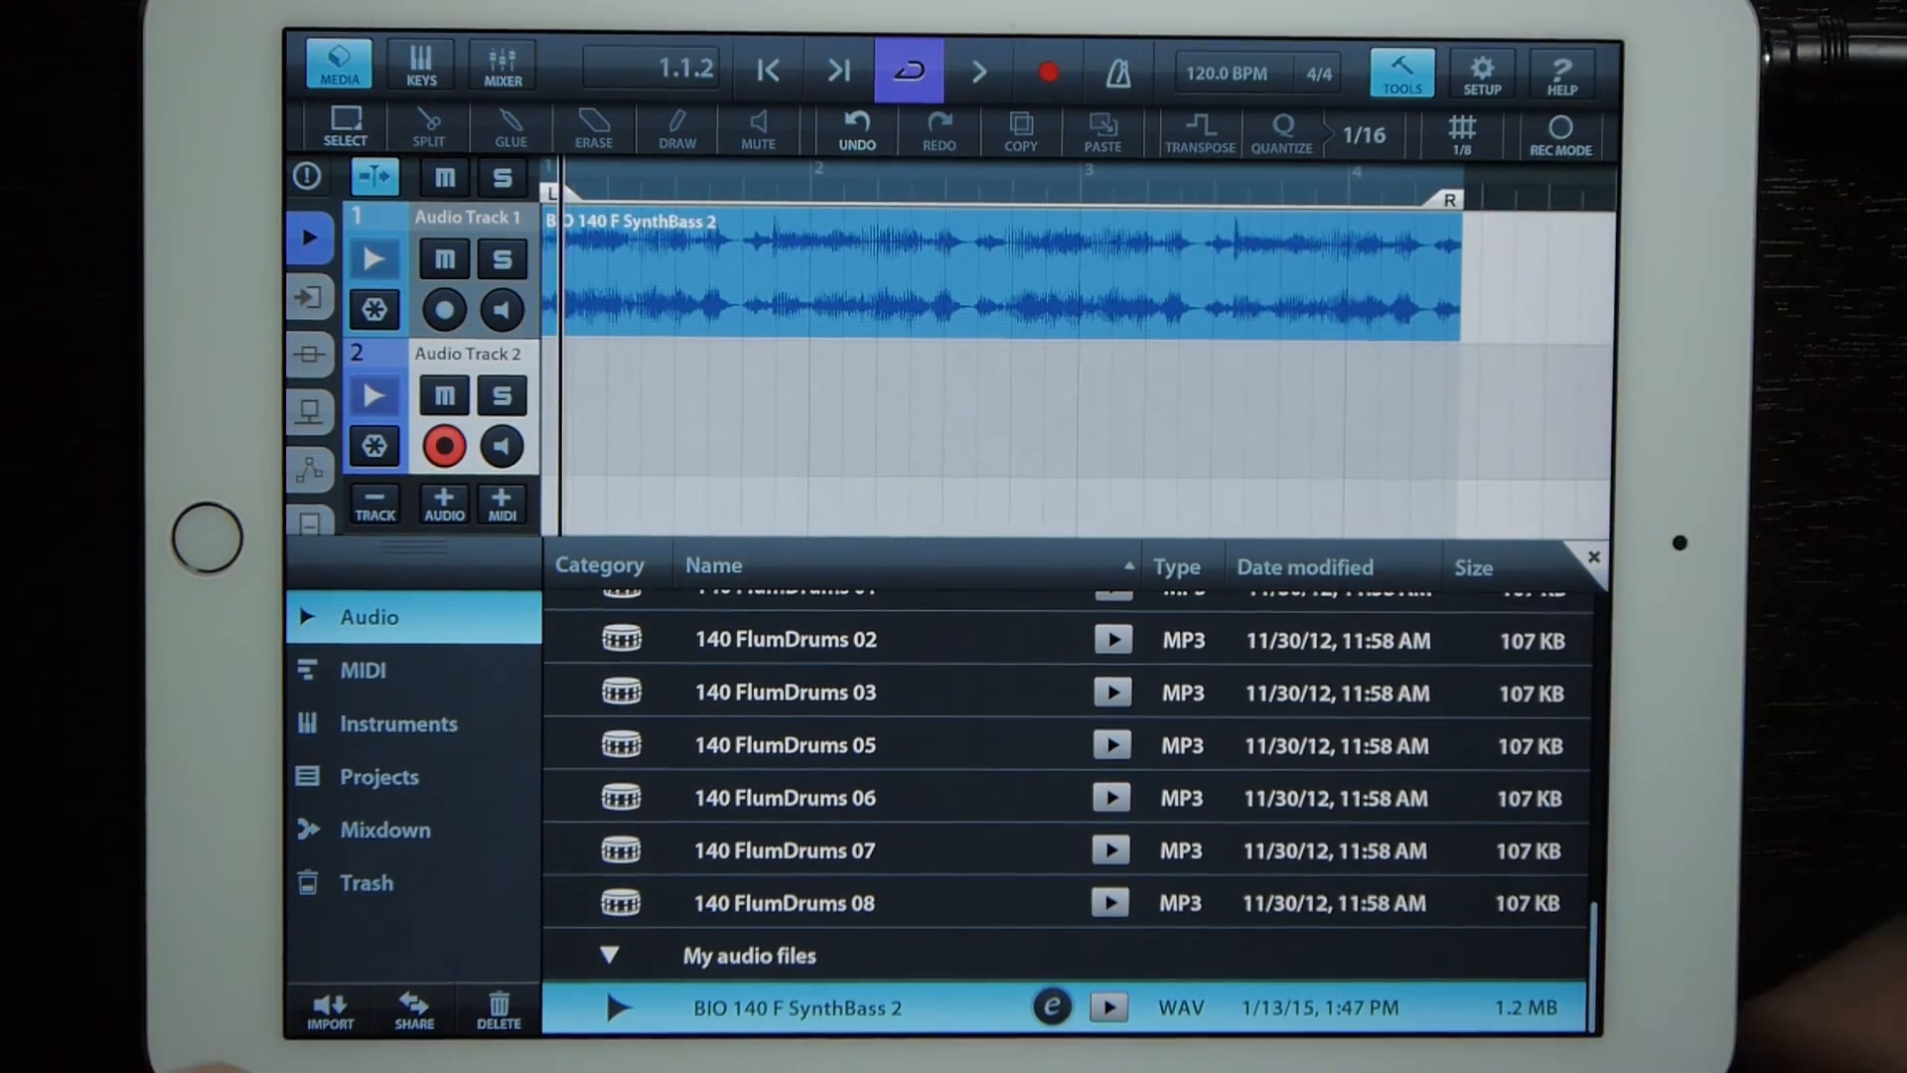